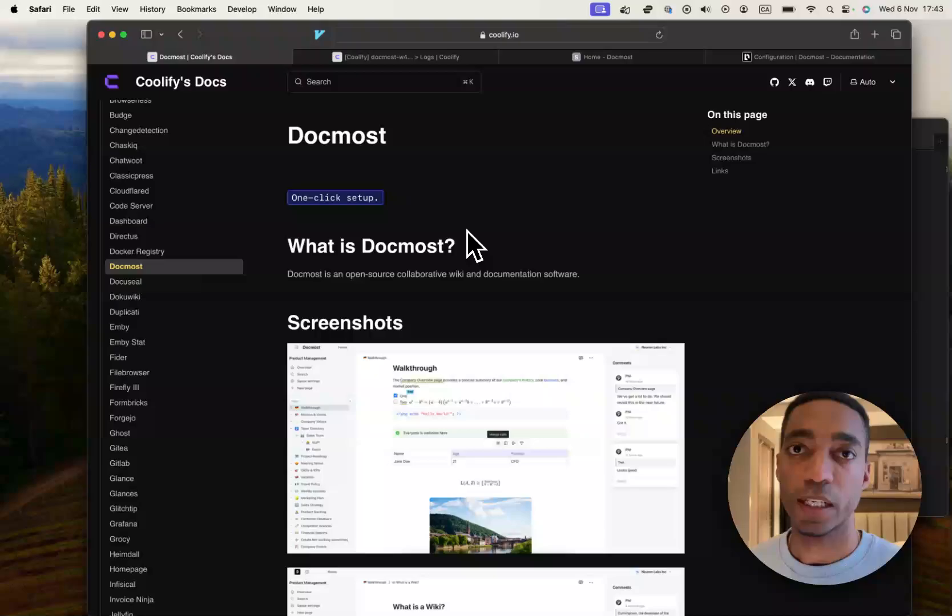
# Move from the Docmost docs page to Coolify and open the New Project form.
pyautogui.click(601, 57)
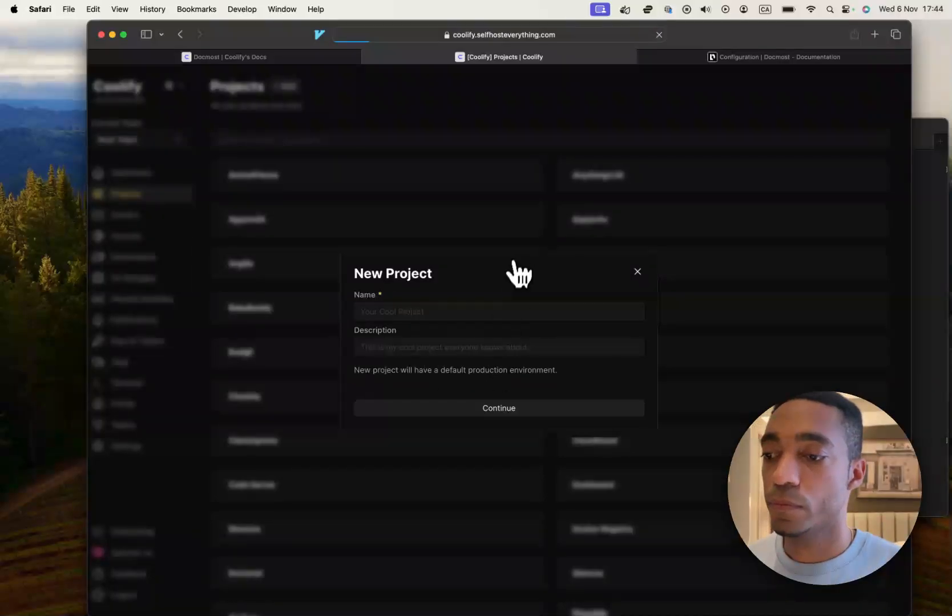
# Create the 'Docmost tutorial' project and pick the Docmost service from a 'docmost' resource search.
pyautogui.click(498, 408)
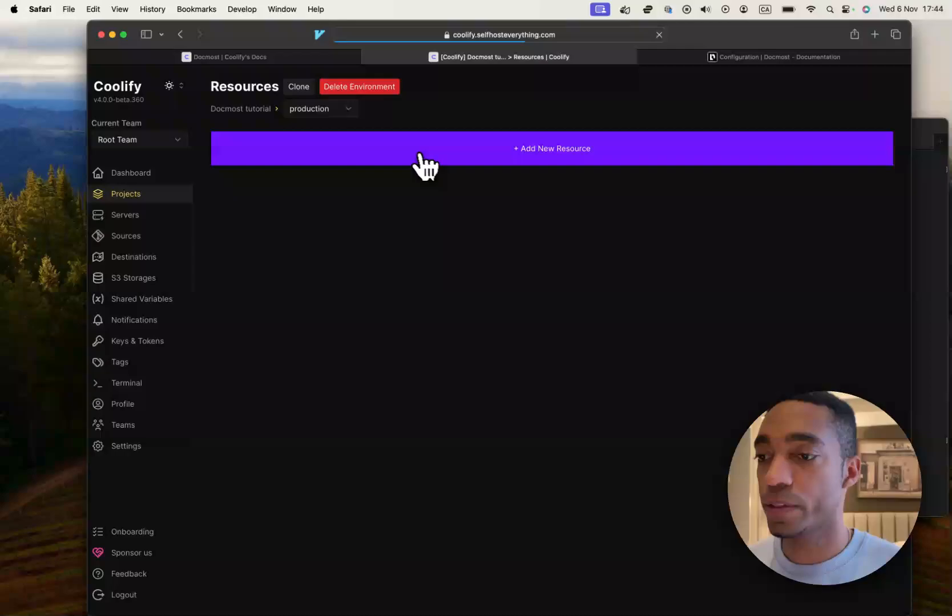
pyautogui.click(551, 148)
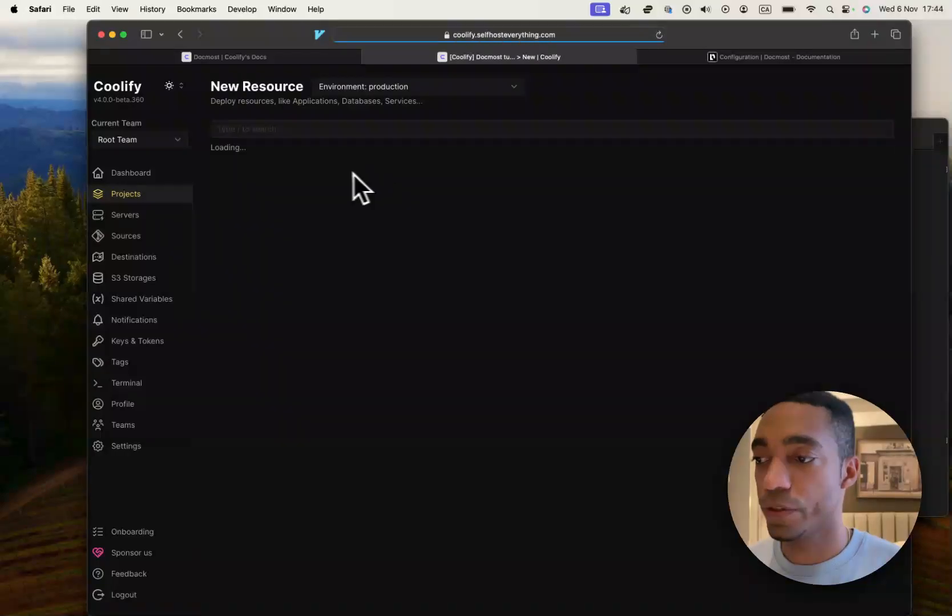
pyautogui.write('docm')
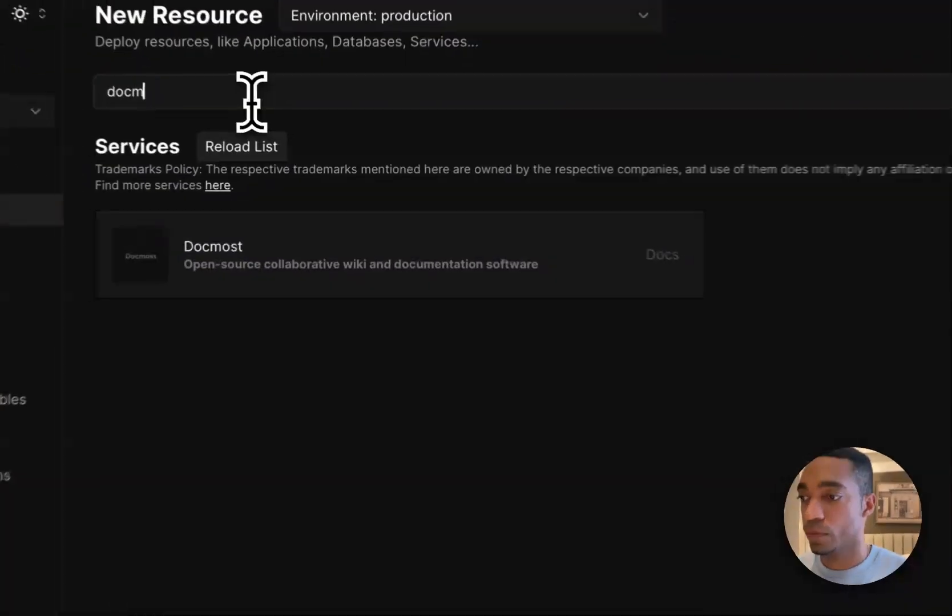
pyautogui.write('ost')
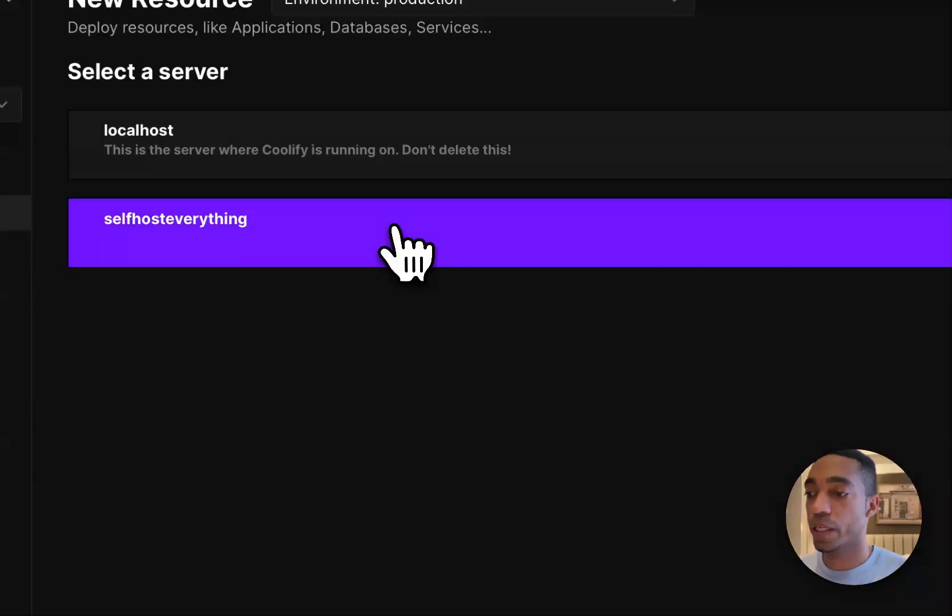
pyautogui.moveTo(401, 255)
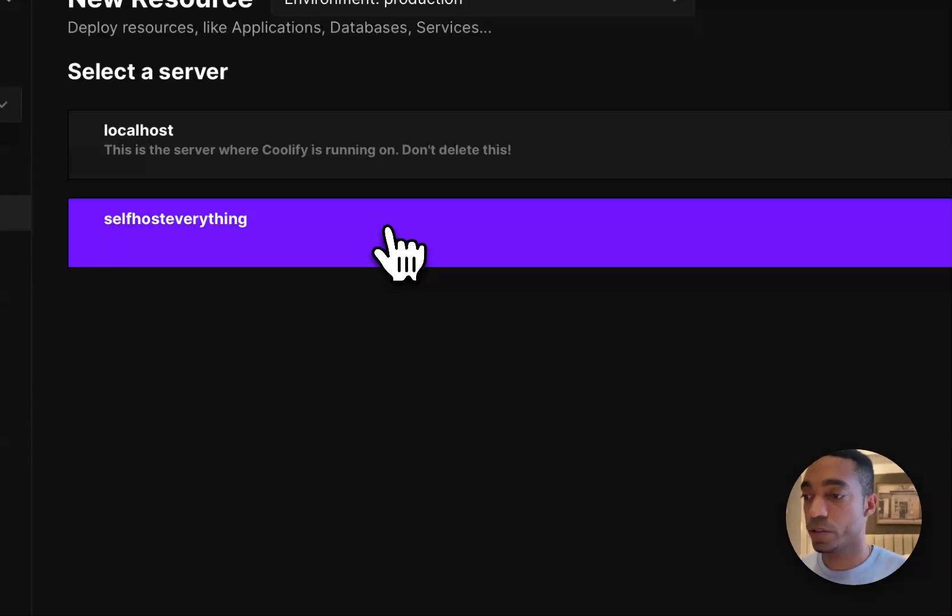
# Host Docmost on selfhosteverything, rename it 'docmost', and use domain docmost.selfhosteverything.com:3000.
pyautogui.click(394, 233)
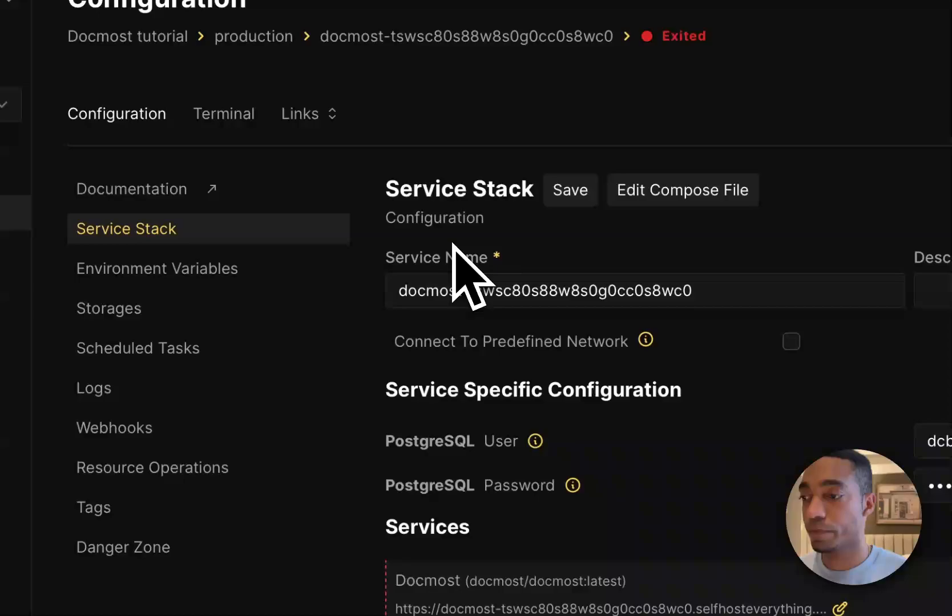
pyautogui.moveTo(616, 297)
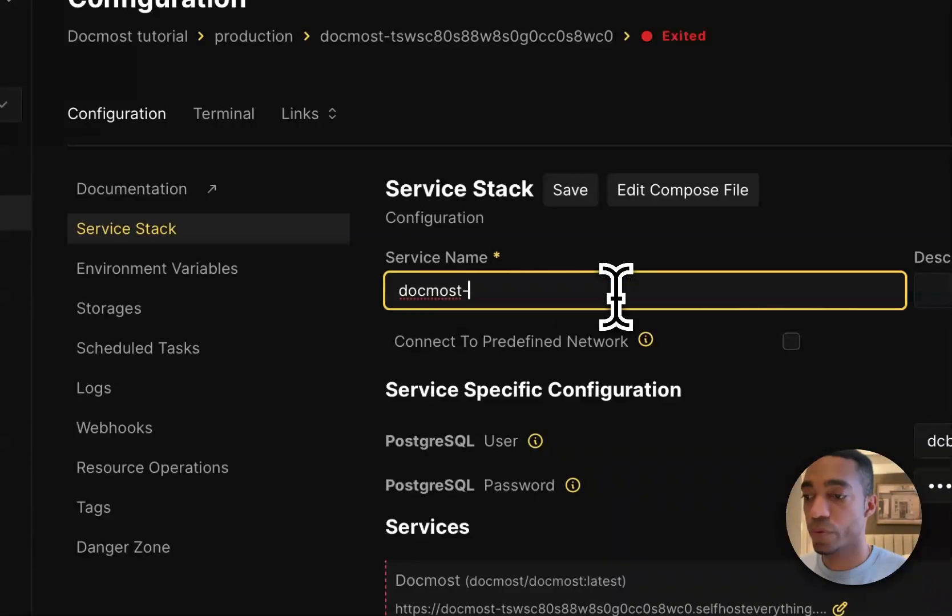
pyautogui.click(569, 190)
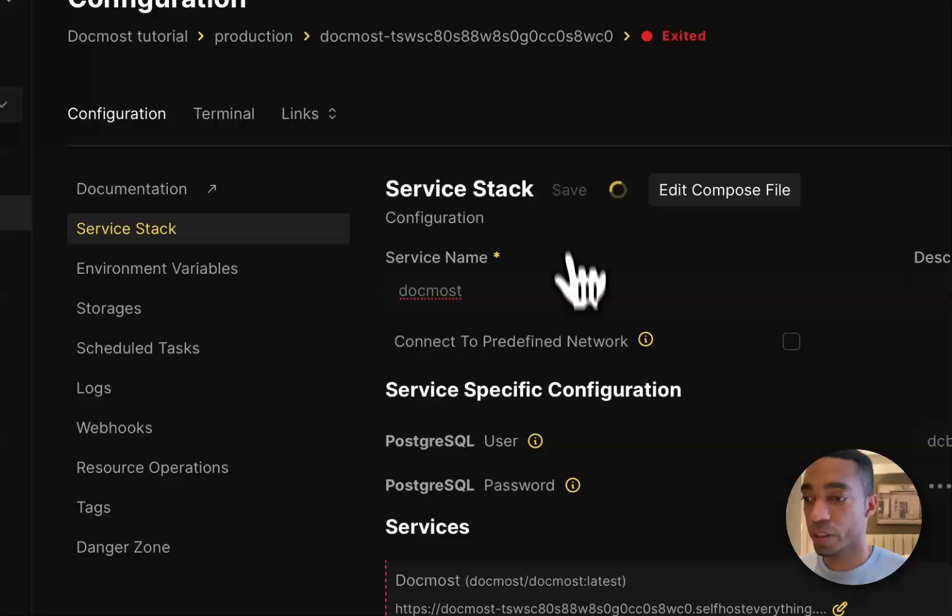
pyautogui.click(569, 190)
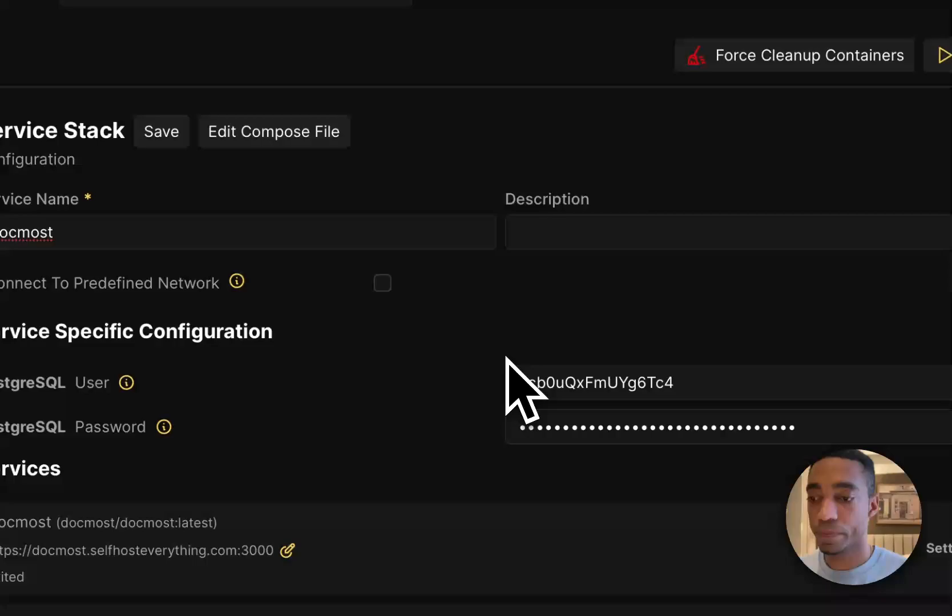
pyautogui.moveTo(668, 389)
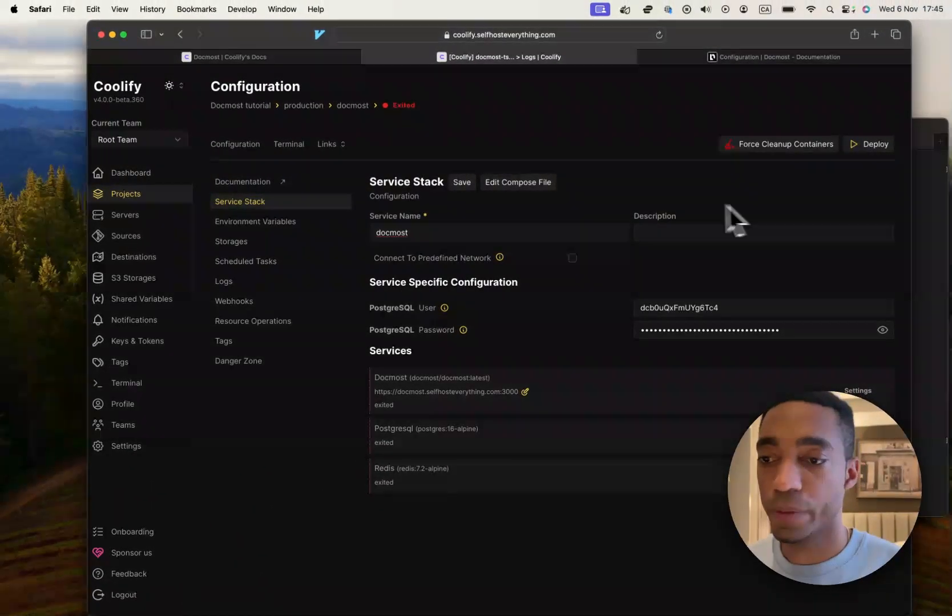
pyautogui.moveTo(729, 203)
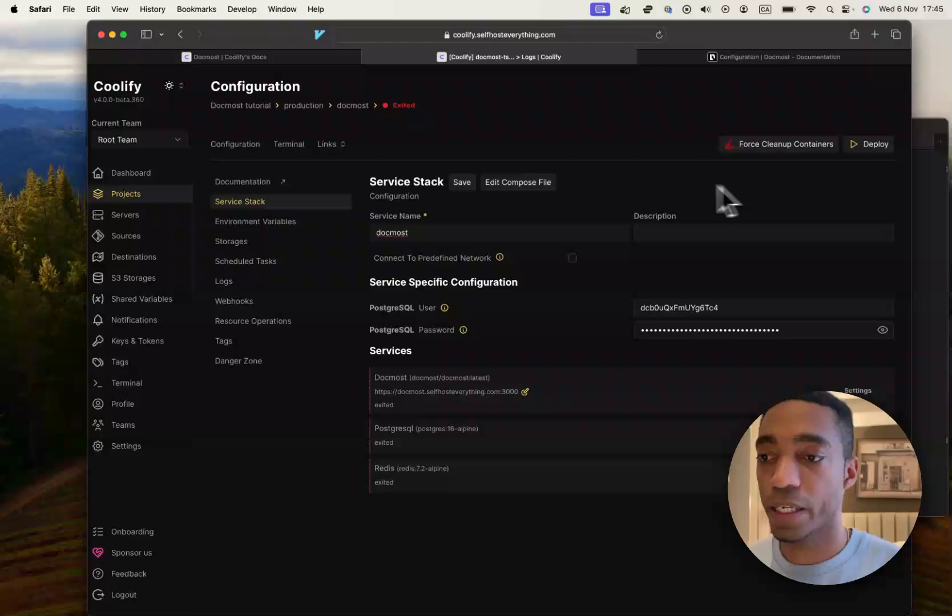
pyautogui.moveTo(617, 209)
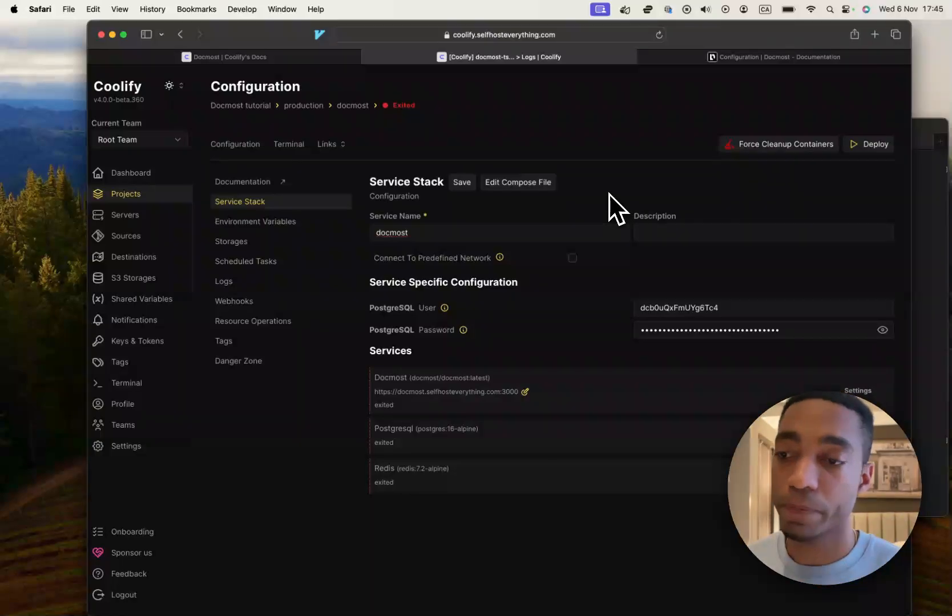
# Scroll through the Docmost Docker Compose file, then switch to Docmost's configuration documentation.
pyautogui.click(518, 182)
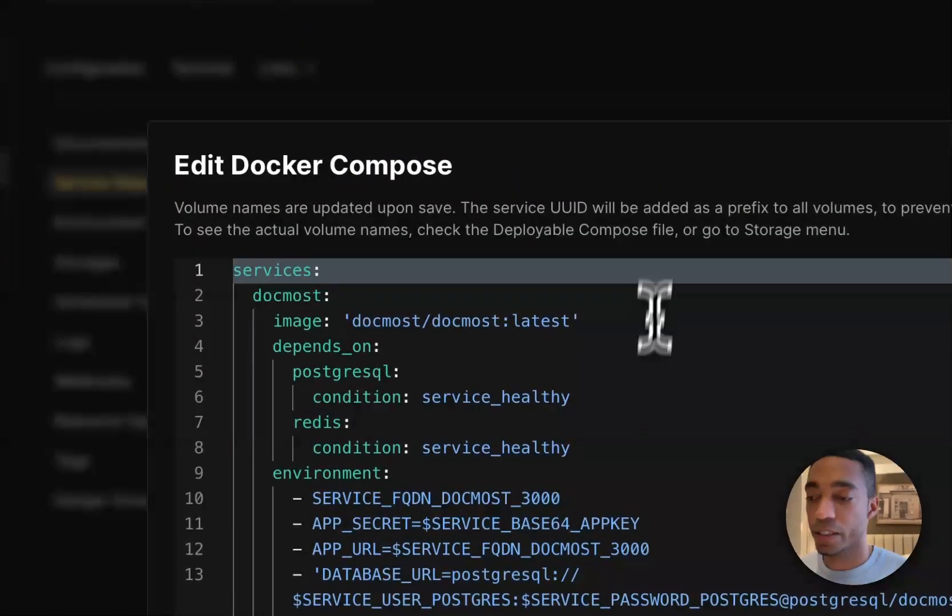
pyautogui.scroll(-3)
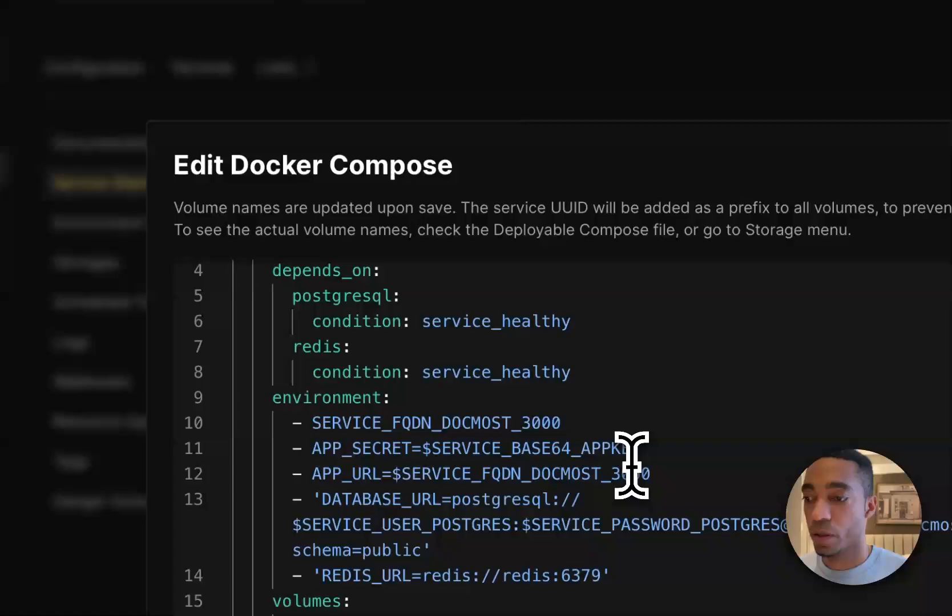
pyautogui.scroll(3)
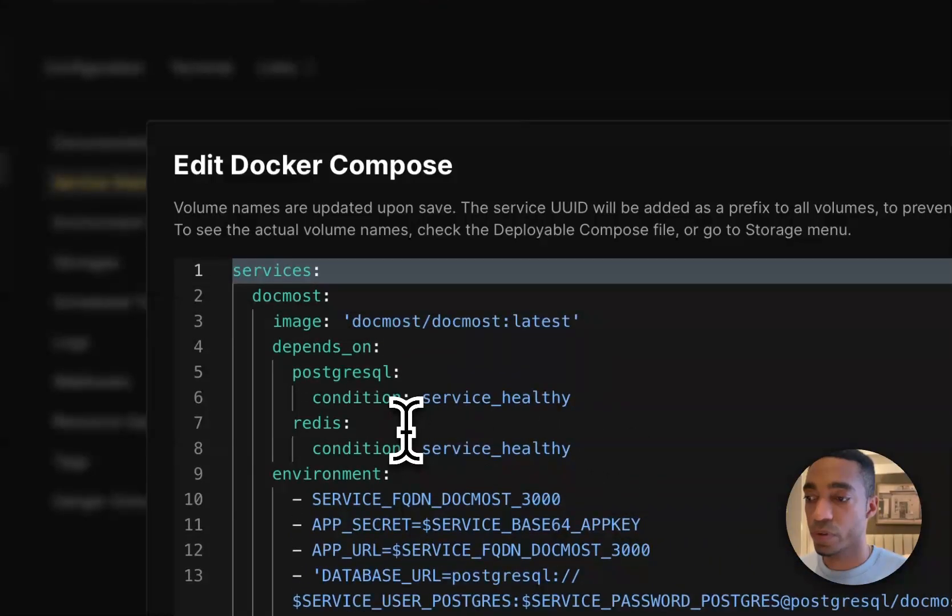
pyautogui.scroll(-3)
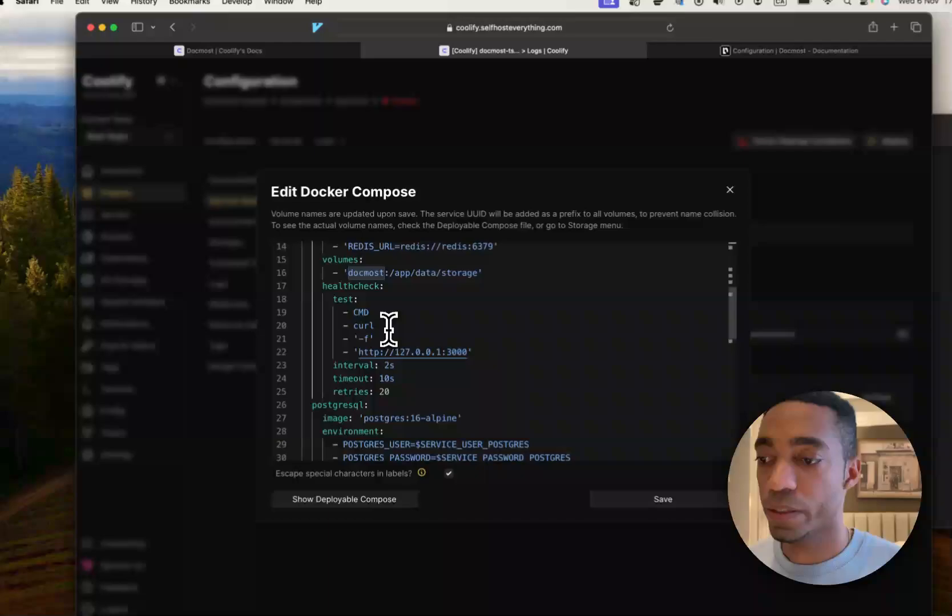
pyautogui.scroll(3)
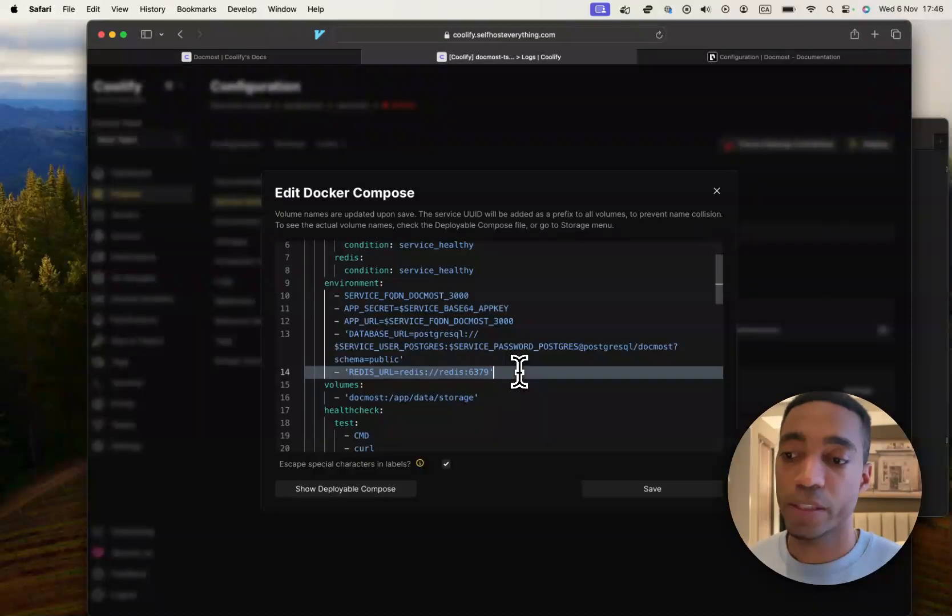
pyautogui.moveTo(575, 185)
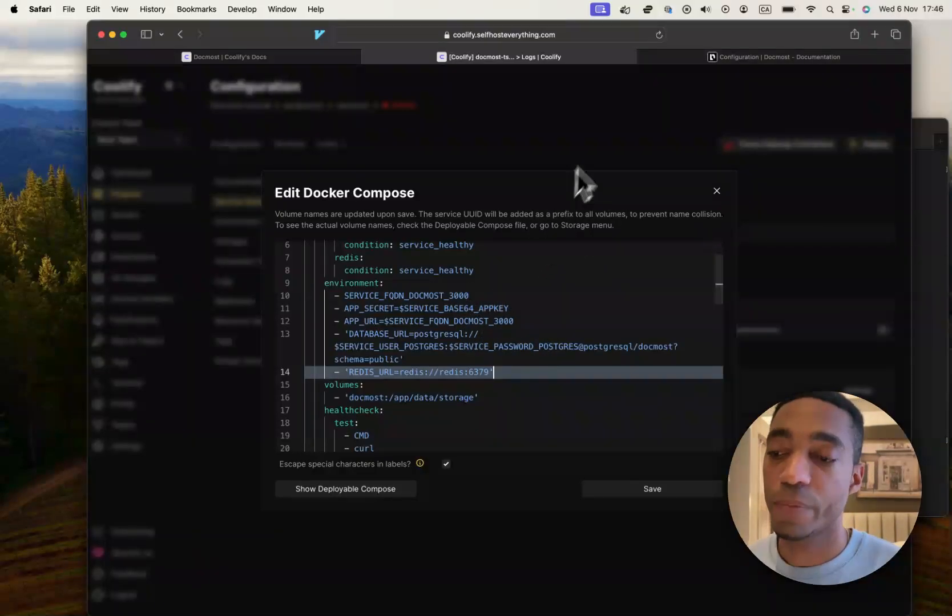
pyautogui.click(774, 56)
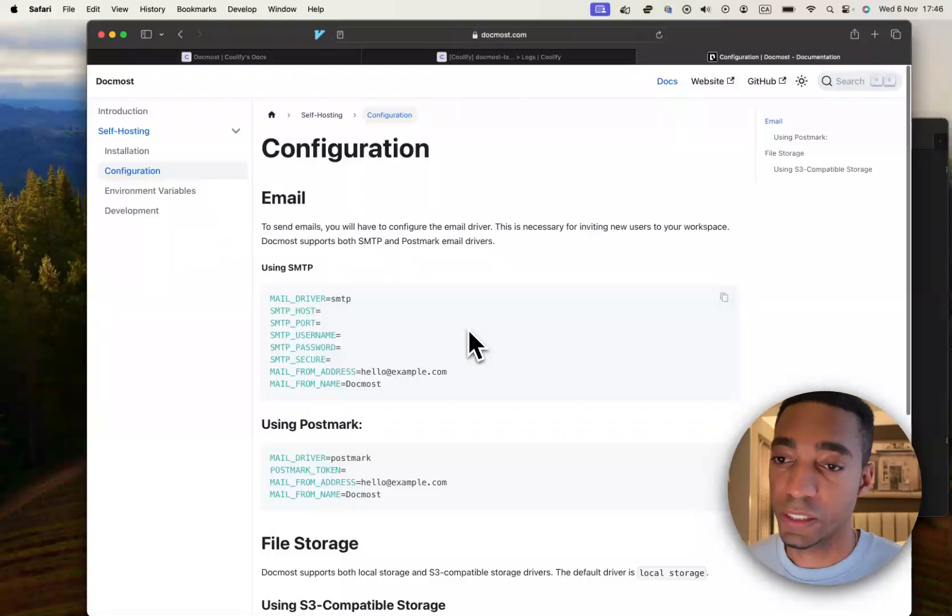
pyautogui.moveTo(313, 322)
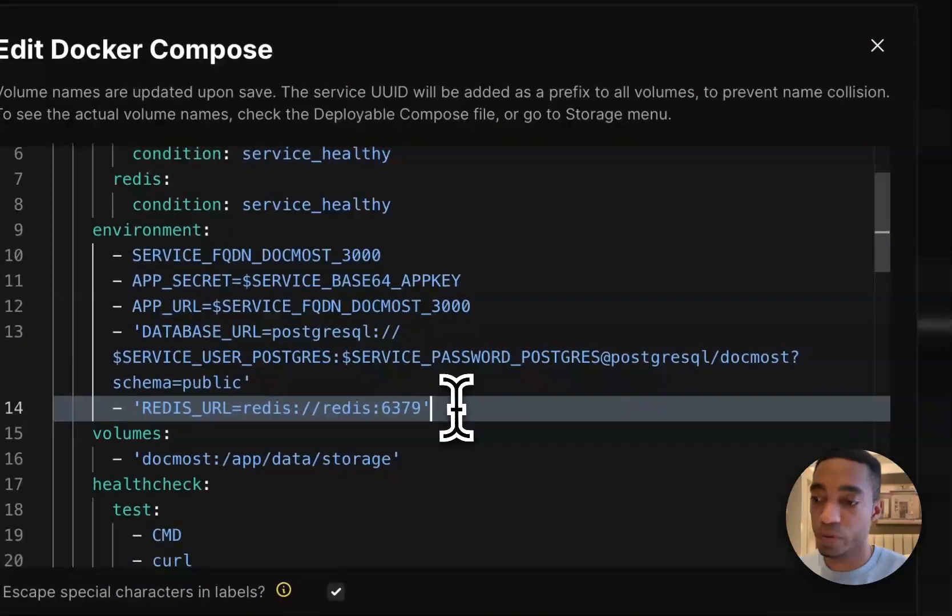
pyautogui.press('Enter')
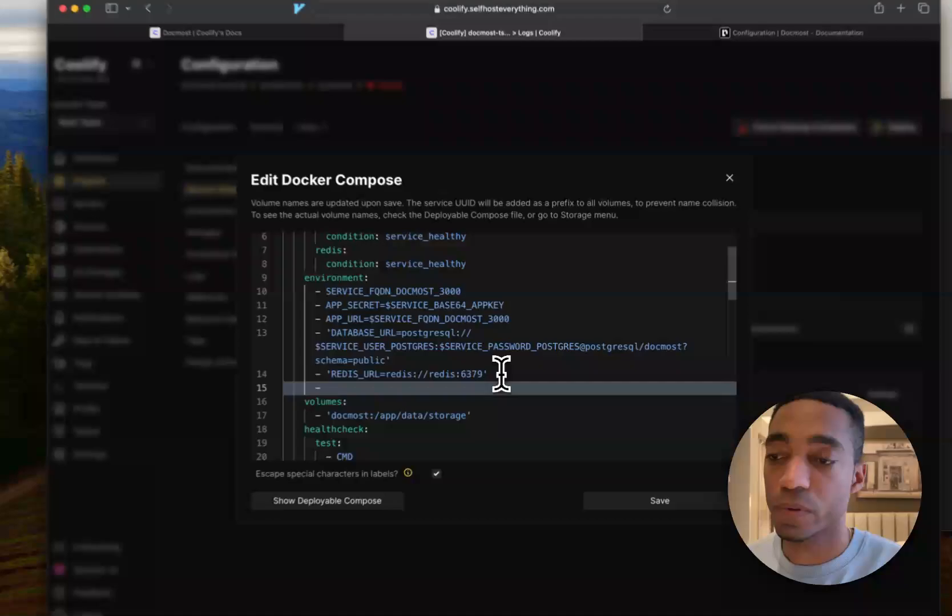
pyautogui.write('SMTP_HOST')
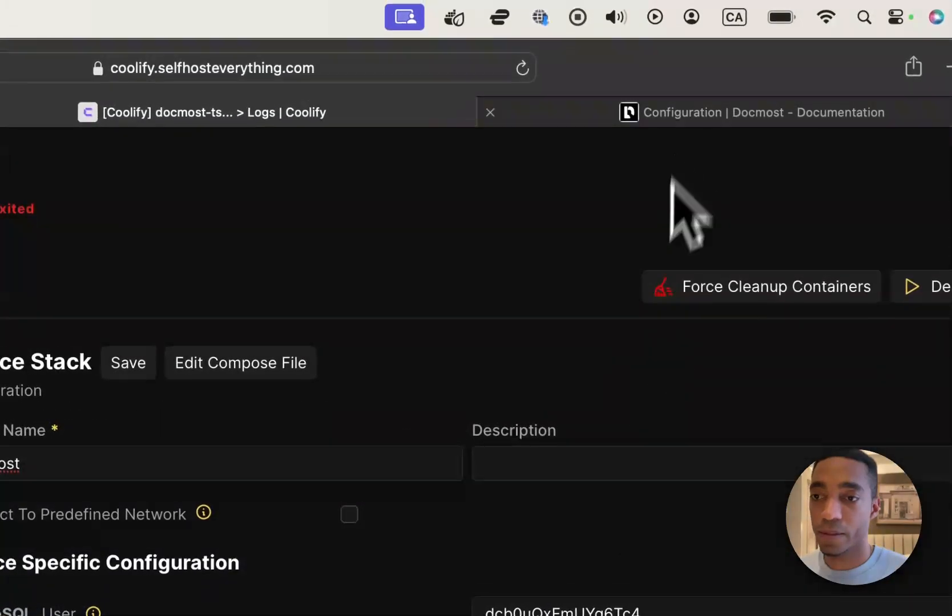
pyautogui.click(752, 113)
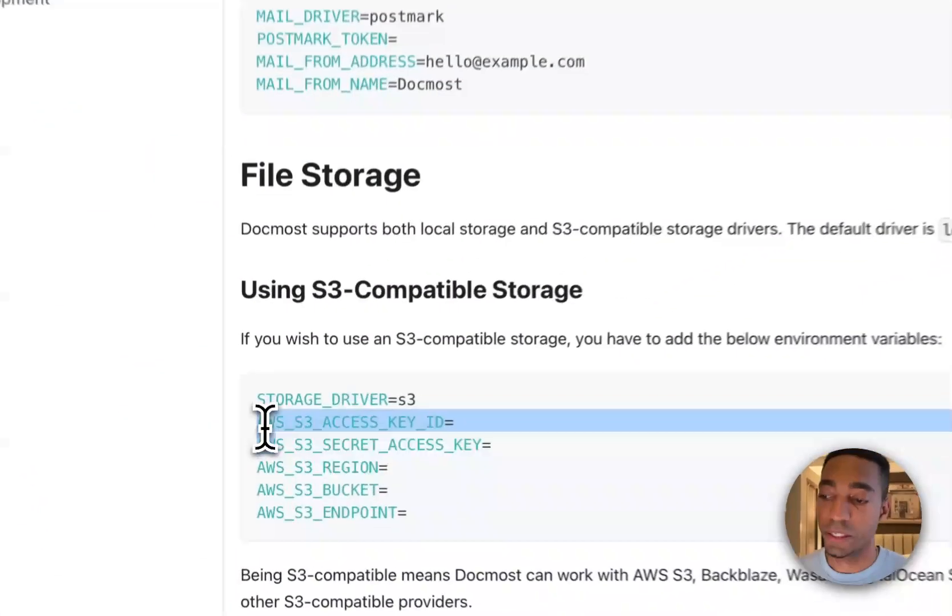
pyautogui.scroll(-3)
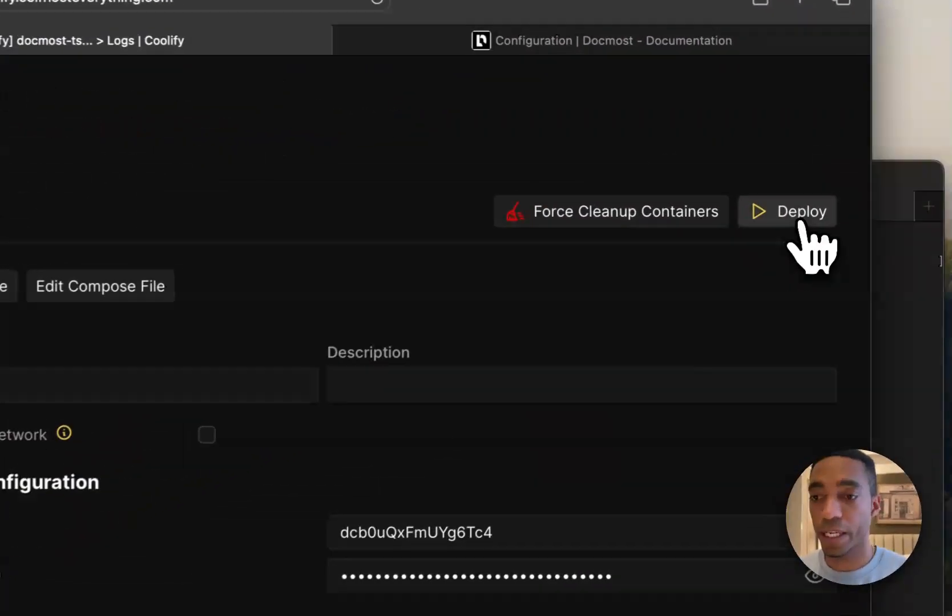
# Deploy the Docmost stack and dismiss the startup log once services come up.
pyautogui.click(787, 211)
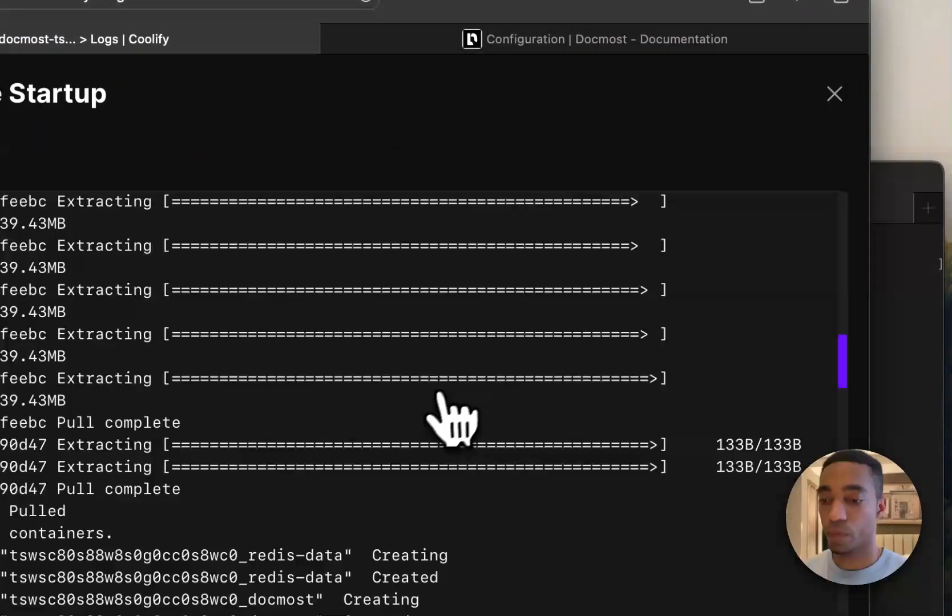
pyautogui.click(834, 94)
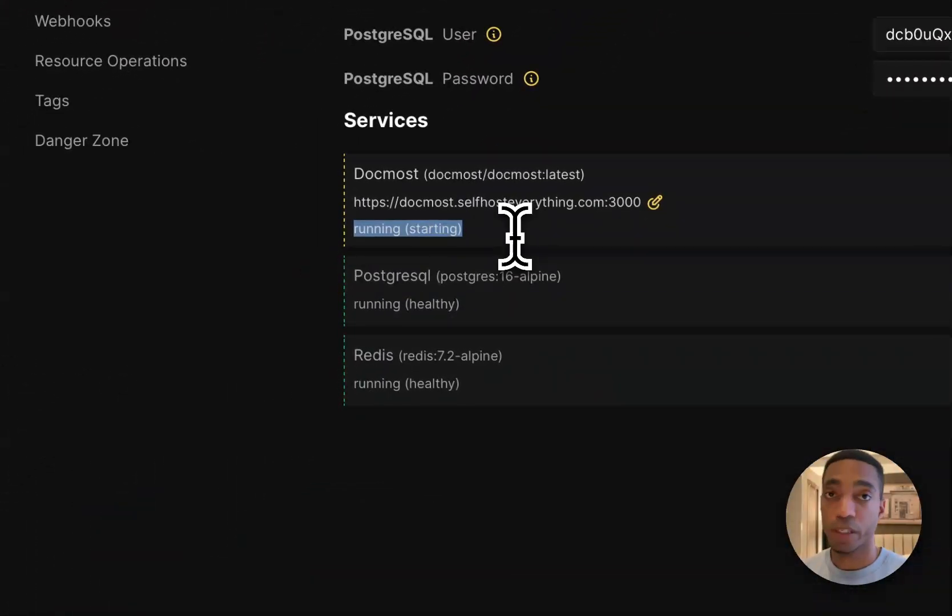
pyautogui.moveTo(437, 237)
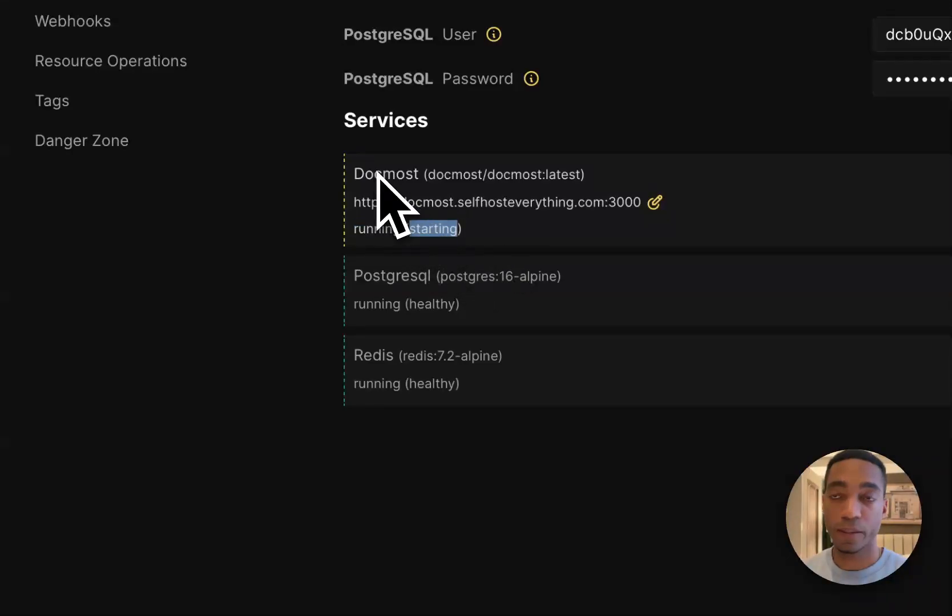
pyautogui.moveTo(422, 234)
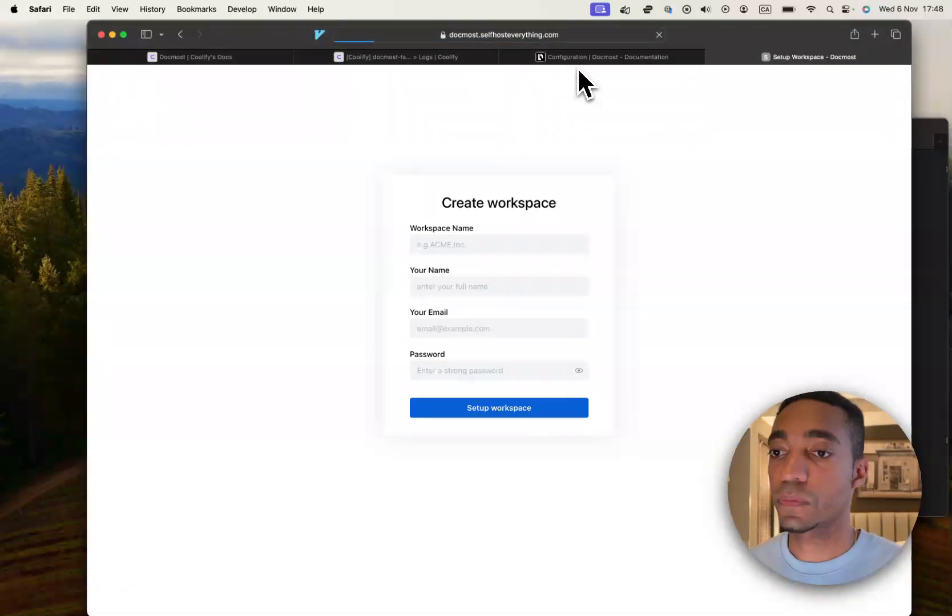
# Set up the 'Self host everything' workspace with account details, then open the General space.
pyautogui.click(498, 244)
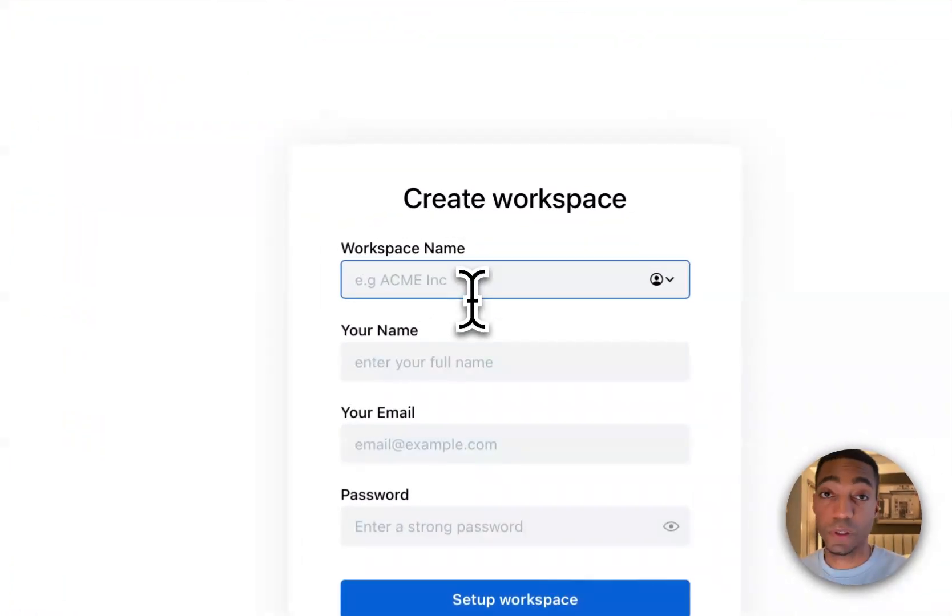
pyautogui.click(393, 478)
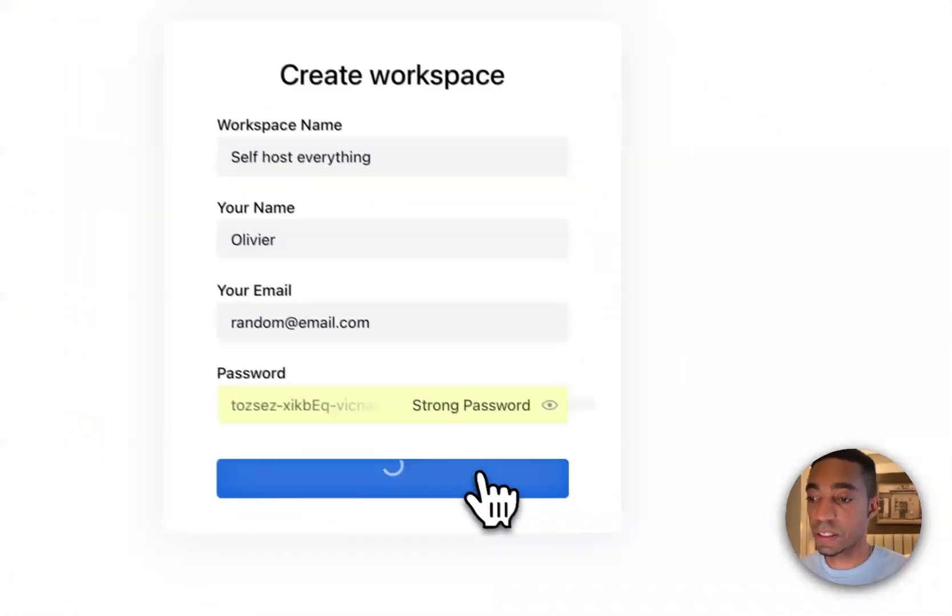
pyautogui.click(392, 478)
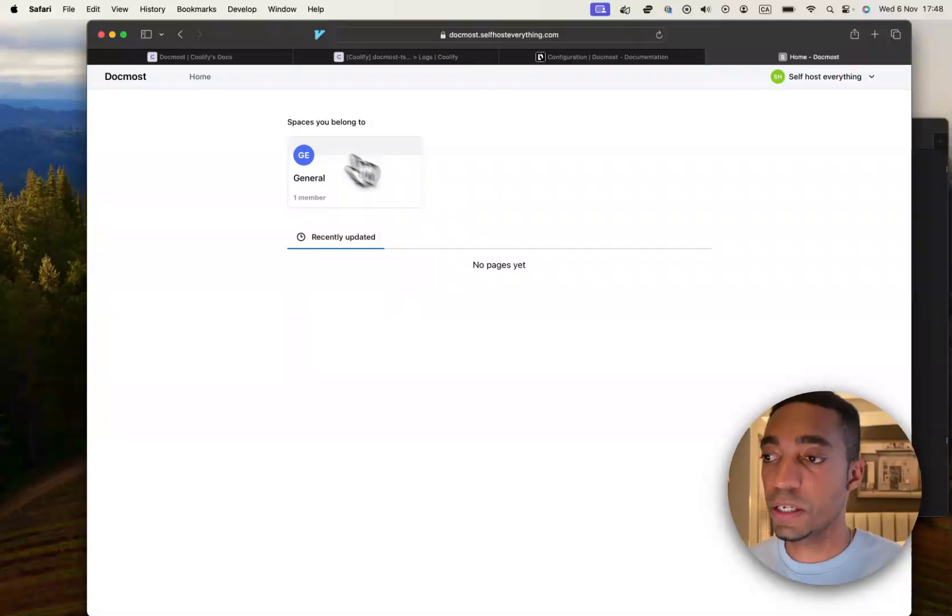
pyautogui.moveTo(449, 249)
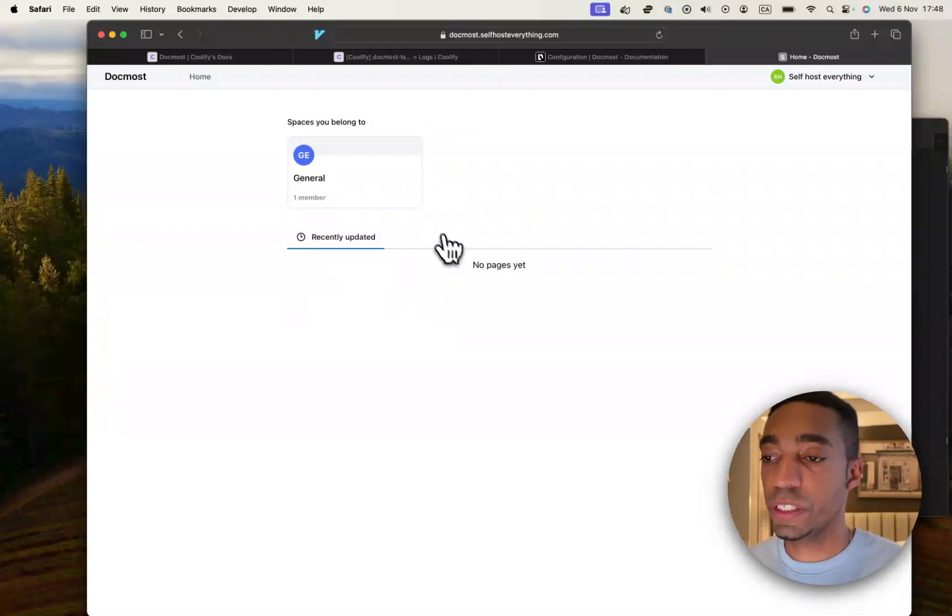
pyautogui.moveTo(483, 283)
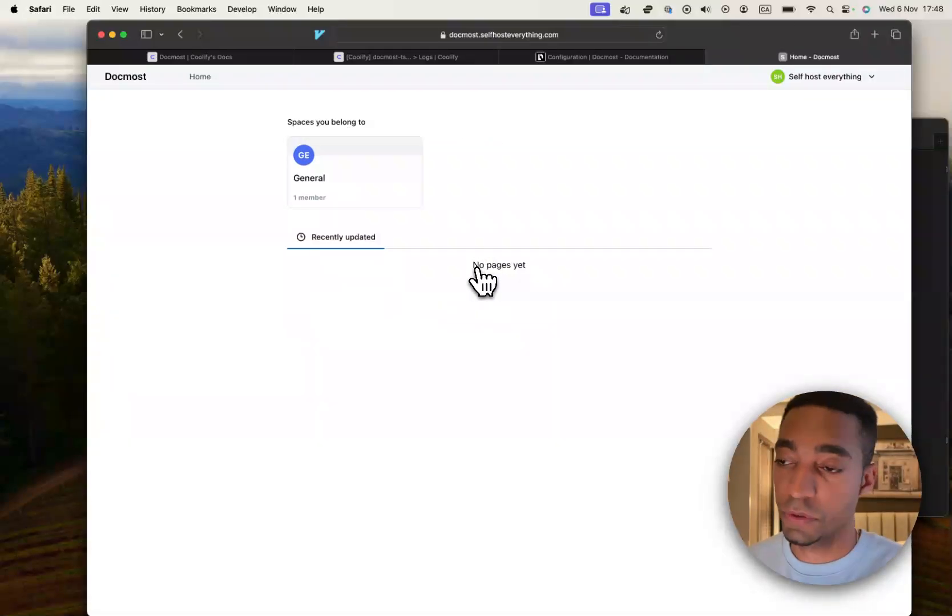
pyautogui.moveTo(514, 248)
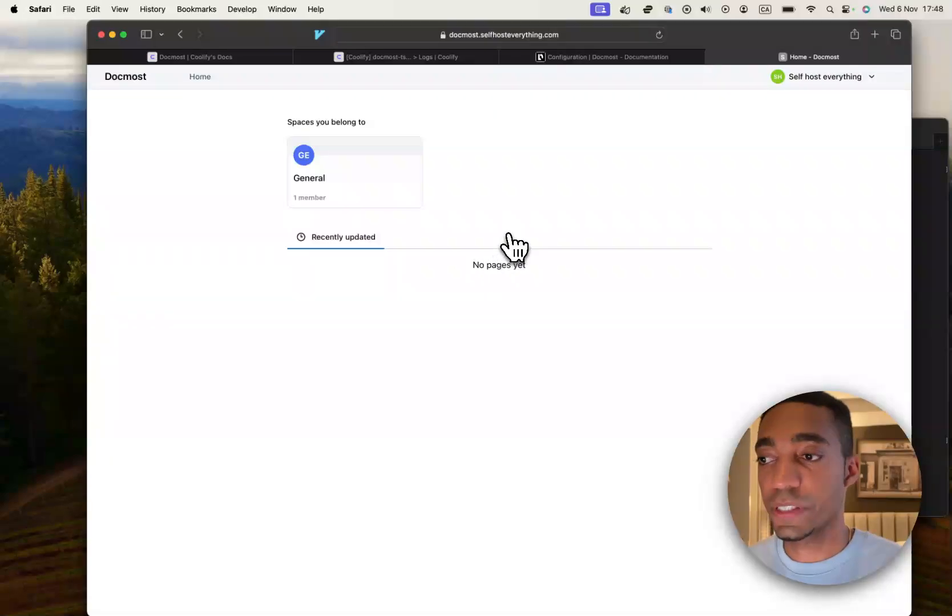
pyautogui.click(824, 76)
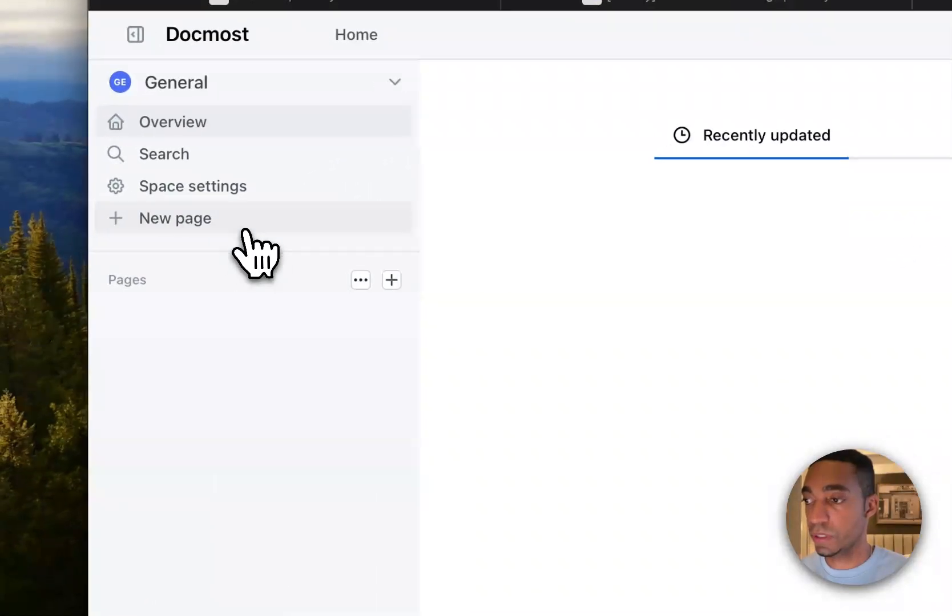
# Create a page titled 'My first page!' and insert an empty table from the / block menu.
pyautogui.click(174, 219)
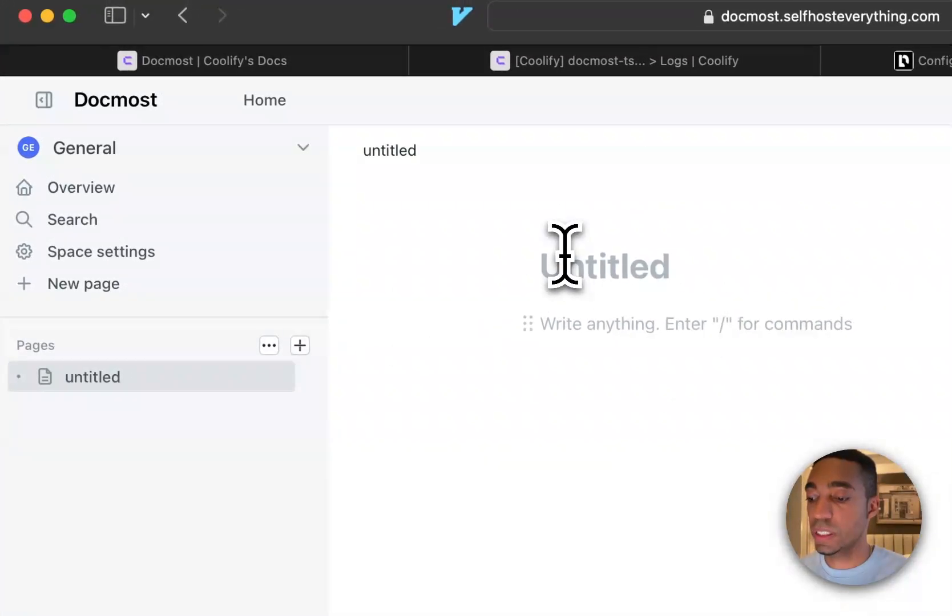
pyautogui.write('My first page')
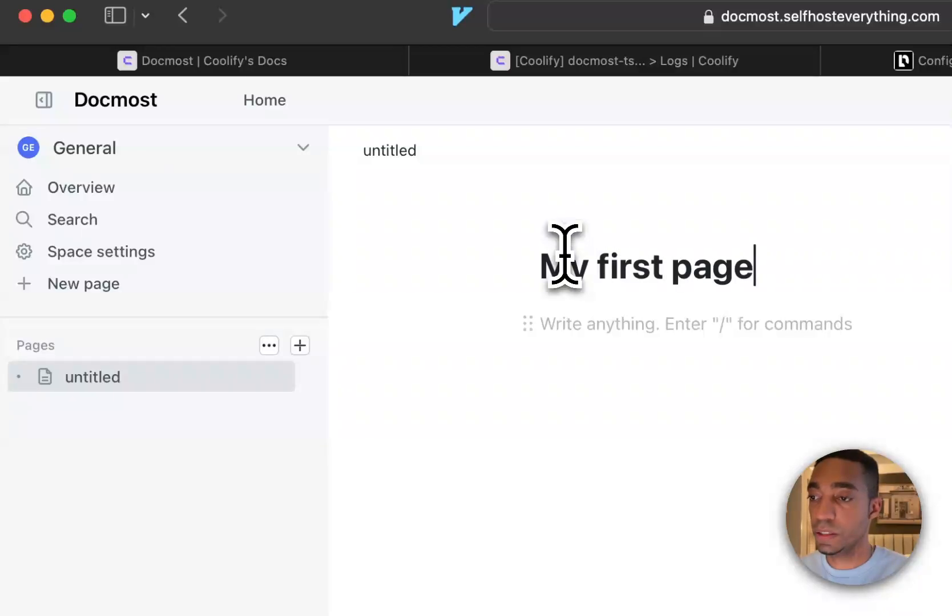
pyautogui.write('/')
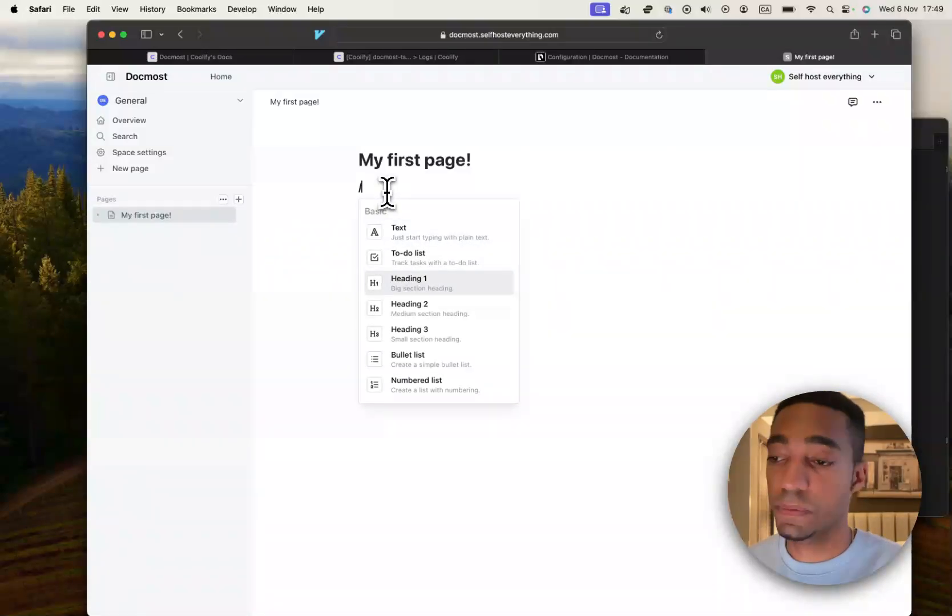
pyautogui.scroll(-3)
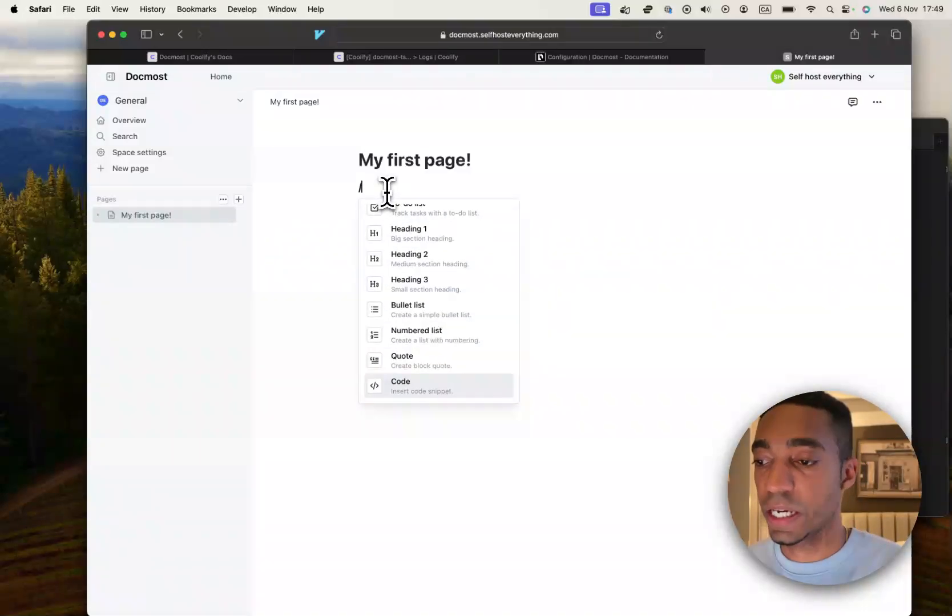
pyautogui.scroll(-3)
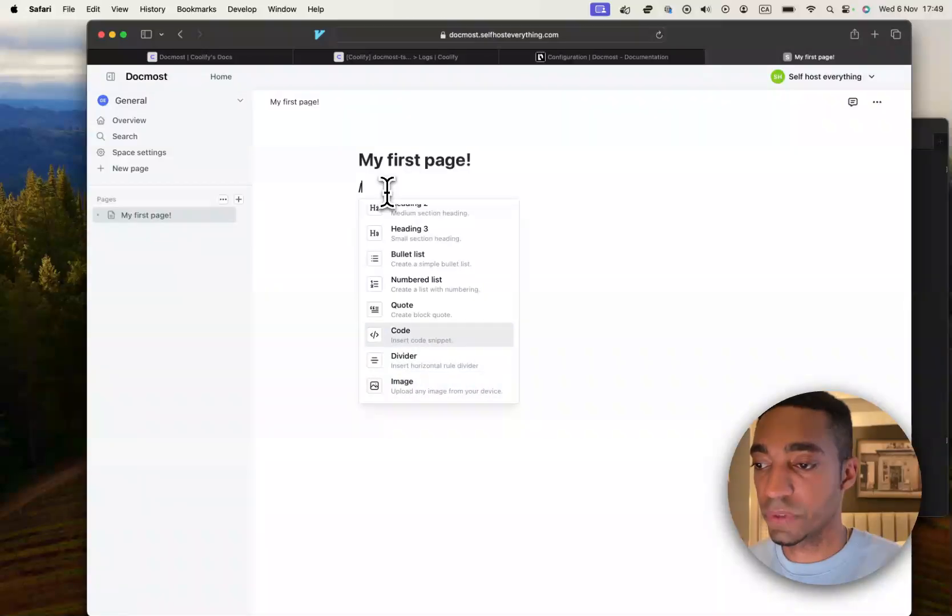
pyautogui.scroll(-3)
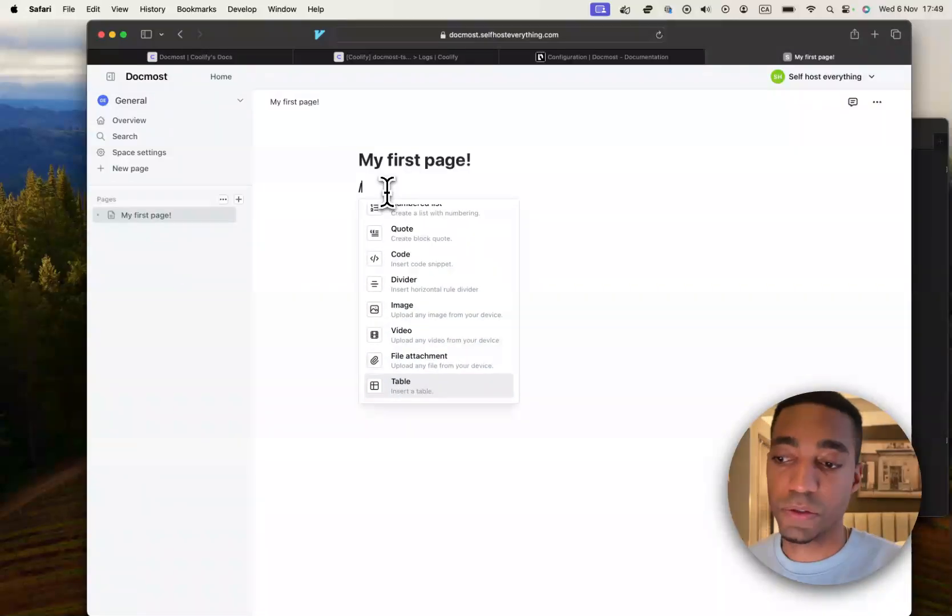
pyautogui.scroll(-3)
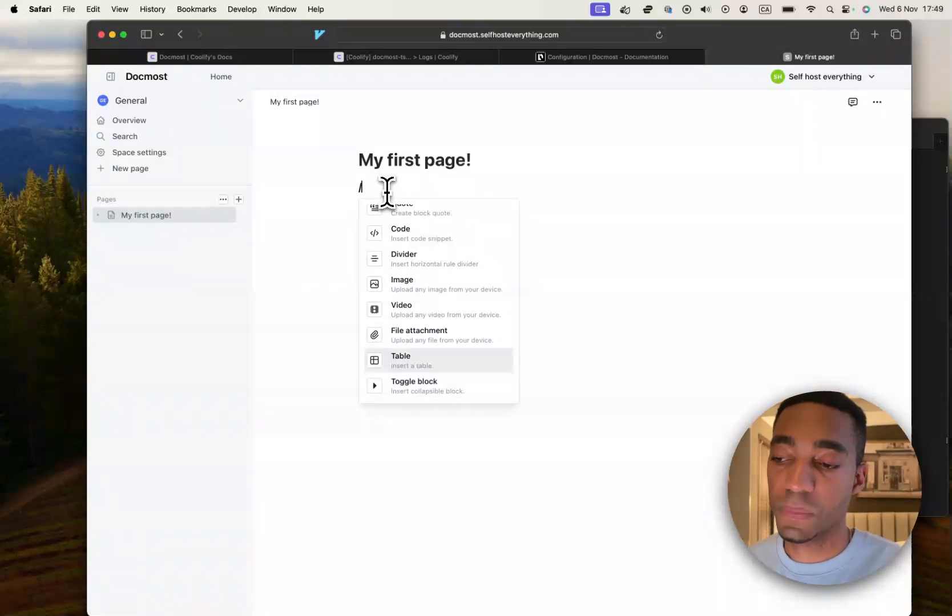
pyautogui.click(401, 360)
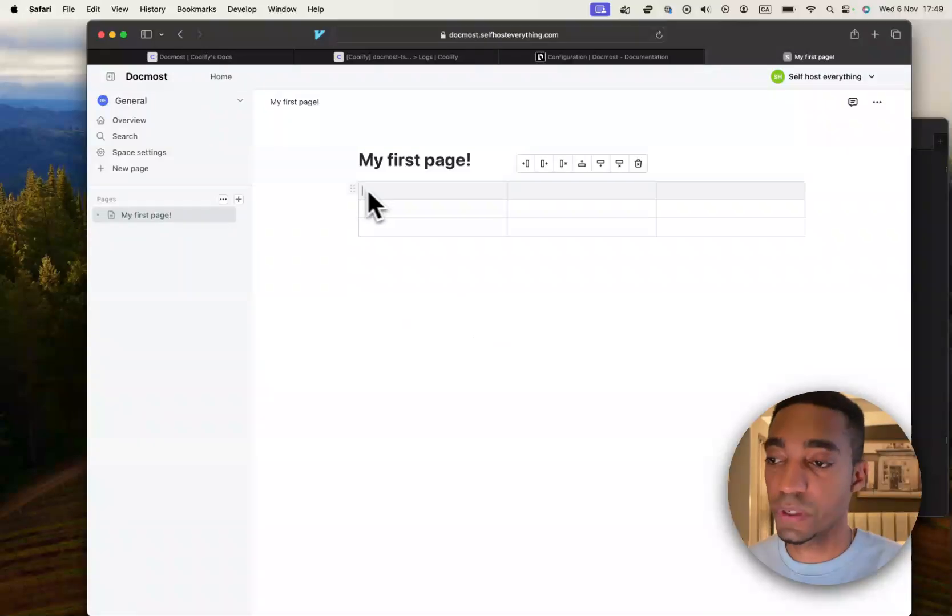
pyautogui.moveTo(444, 237)
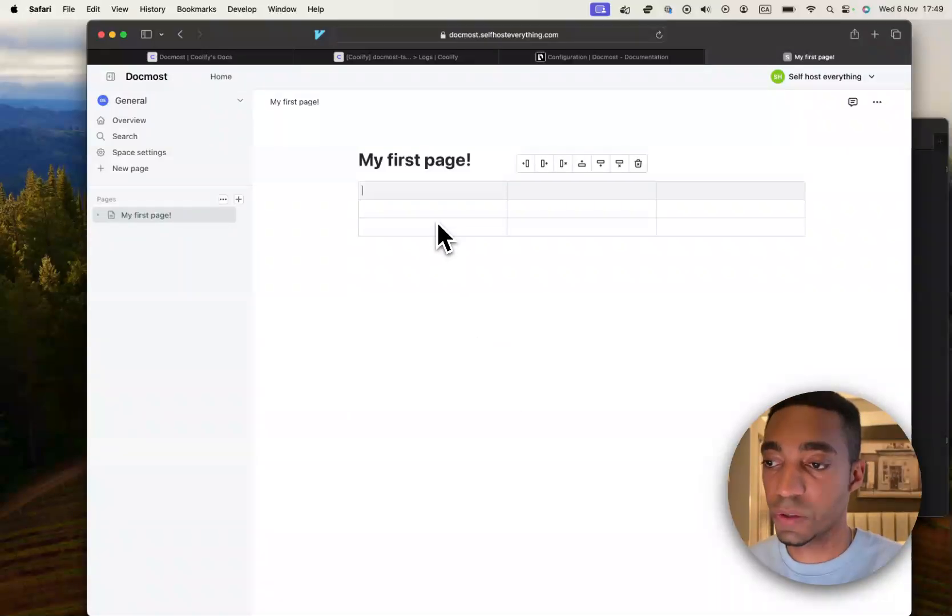